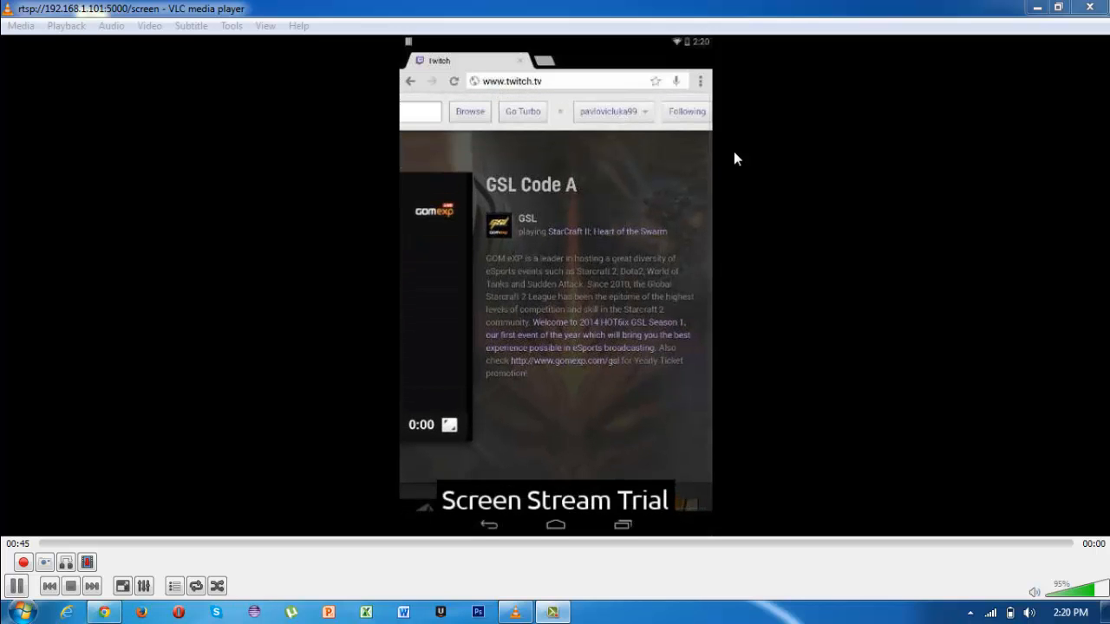
Step: Go to the Twitch Dashboard from the username dropdown in the mirrored phone browser
left_click(612, 111)
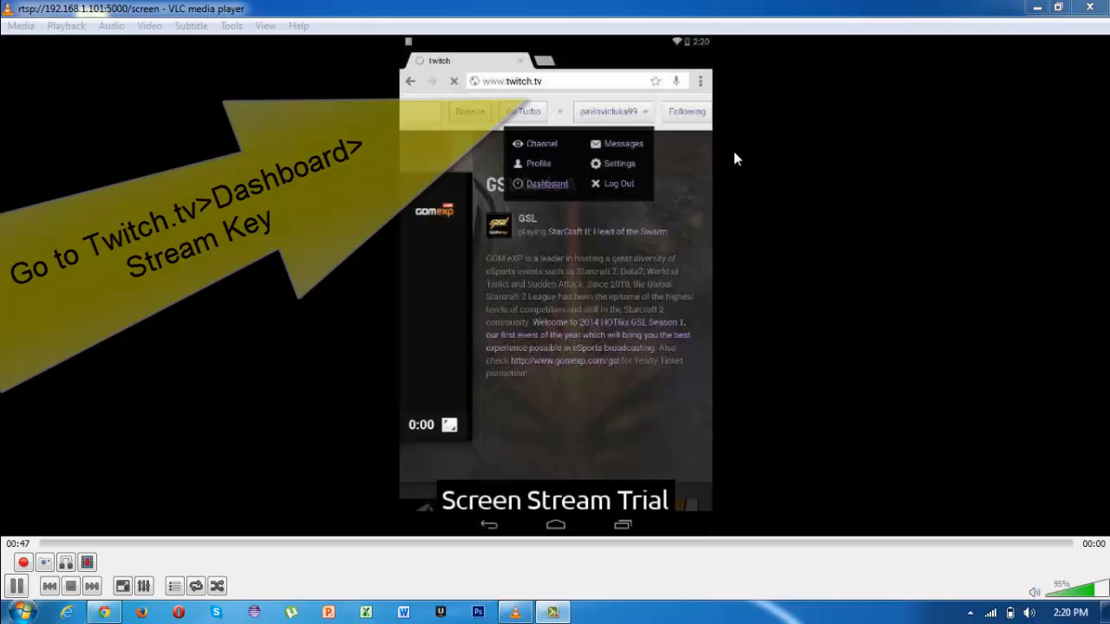
left_click(546, 183)
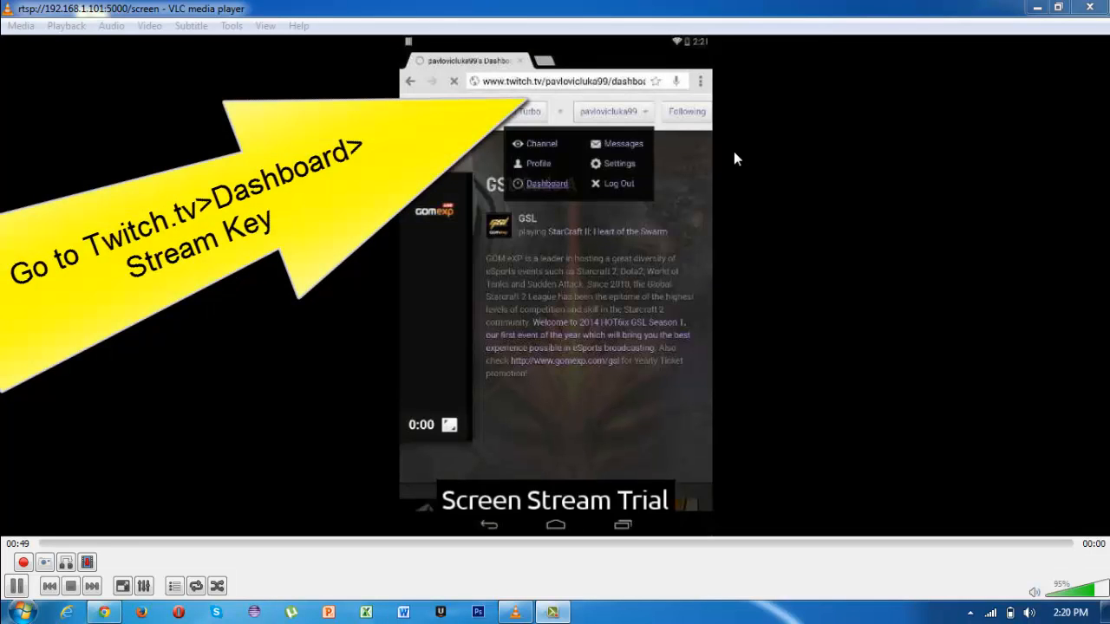
left_click(547, 183)
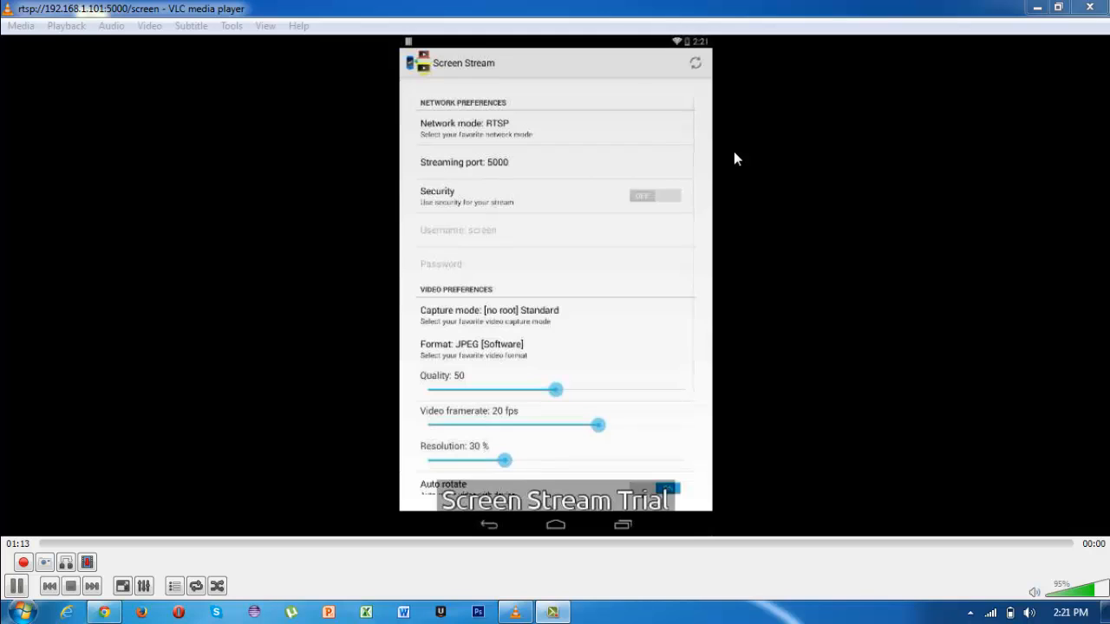
Step: Switch Screen Stream's network mode to RTMP and start entering the Twitch stream key
left_click(465, 123)
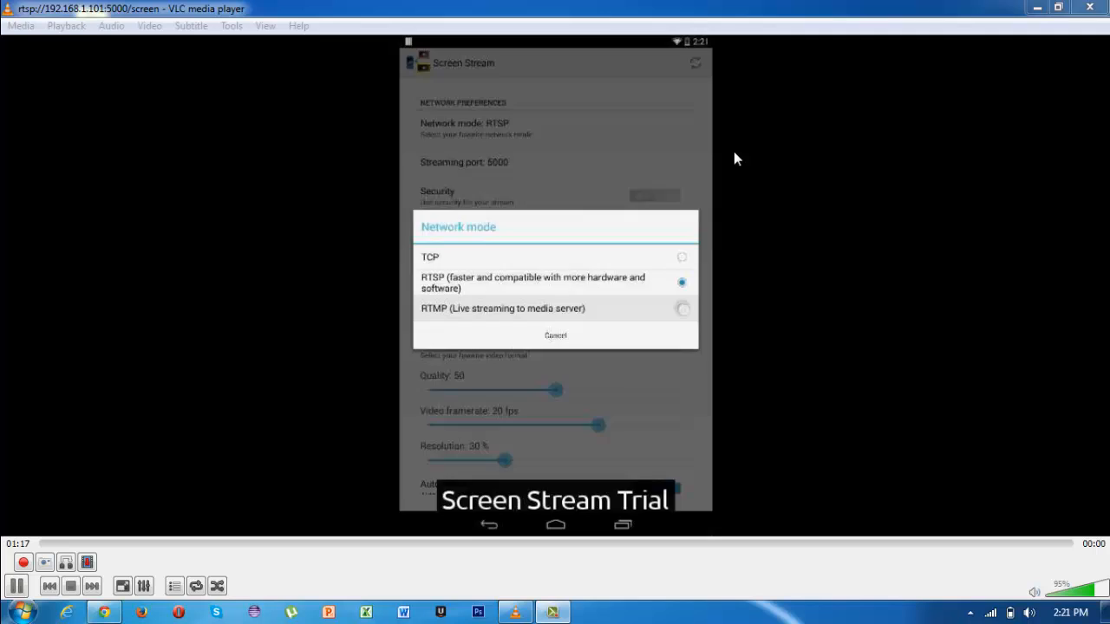
left_click(503, 307)
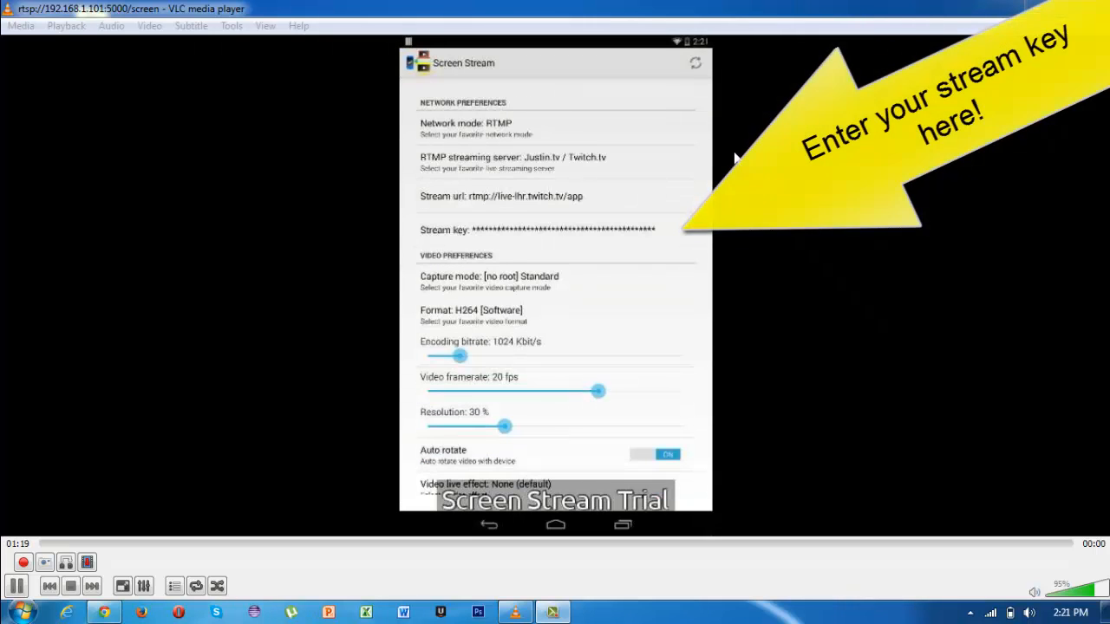
left_click(513, 162)
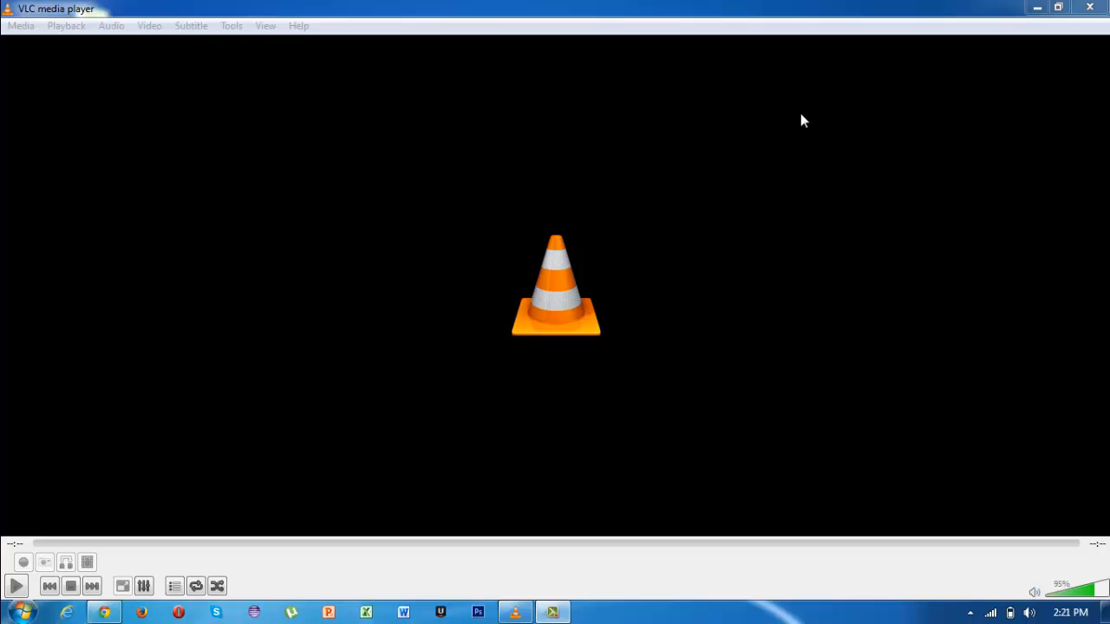
mouse_move(104, 613)
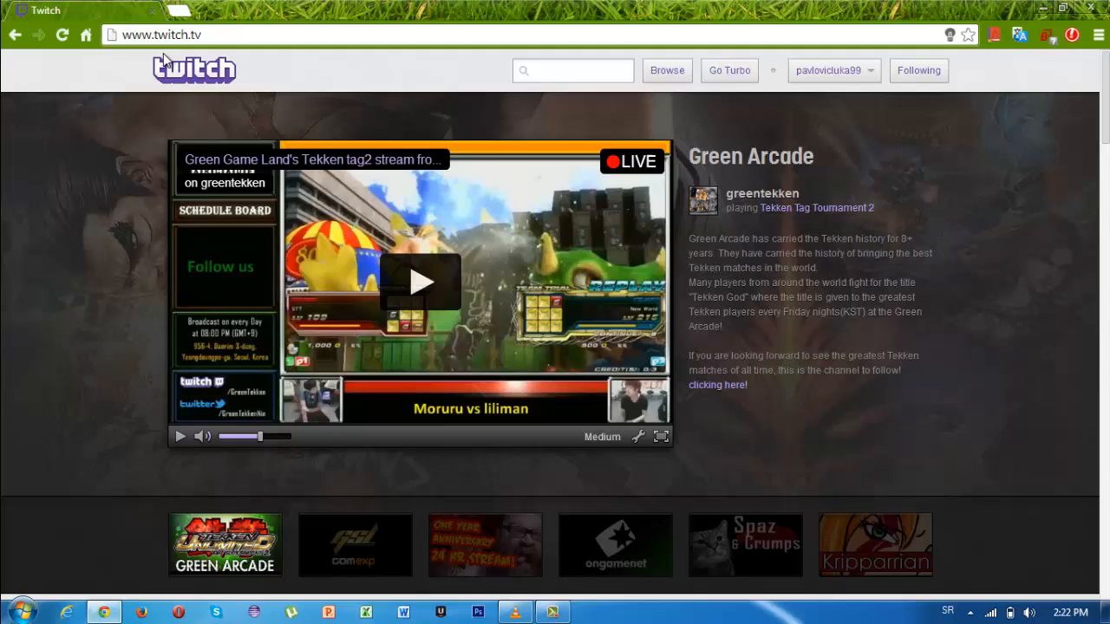
mouse_move(847, 107)
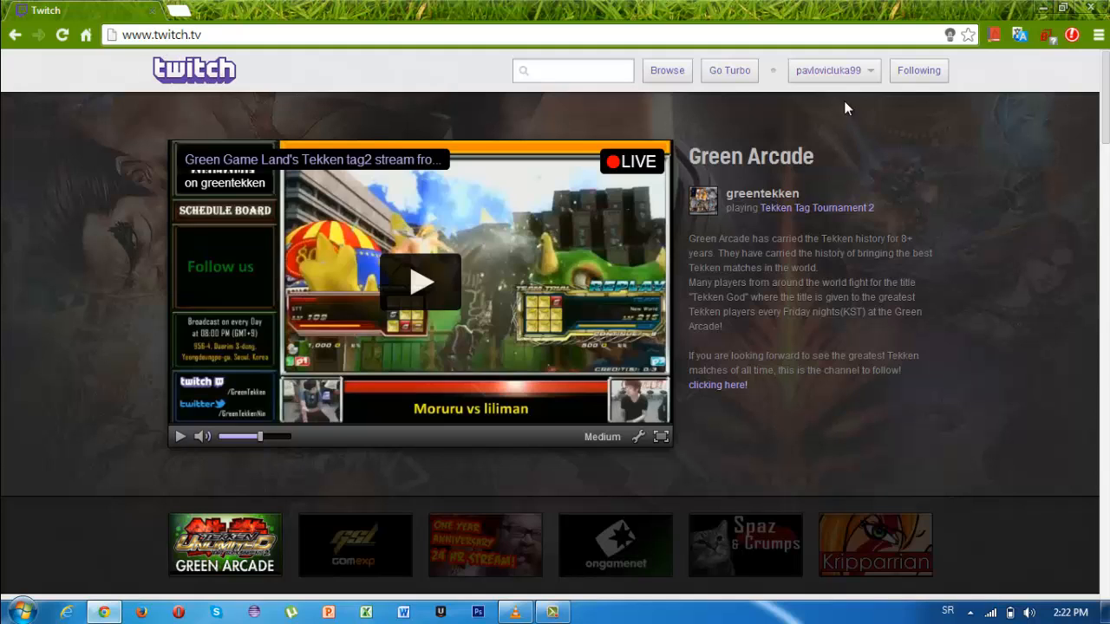
Step: Choose Channel from the Twitch username dropdown to load your own broadcast page
left_click(828, 70)
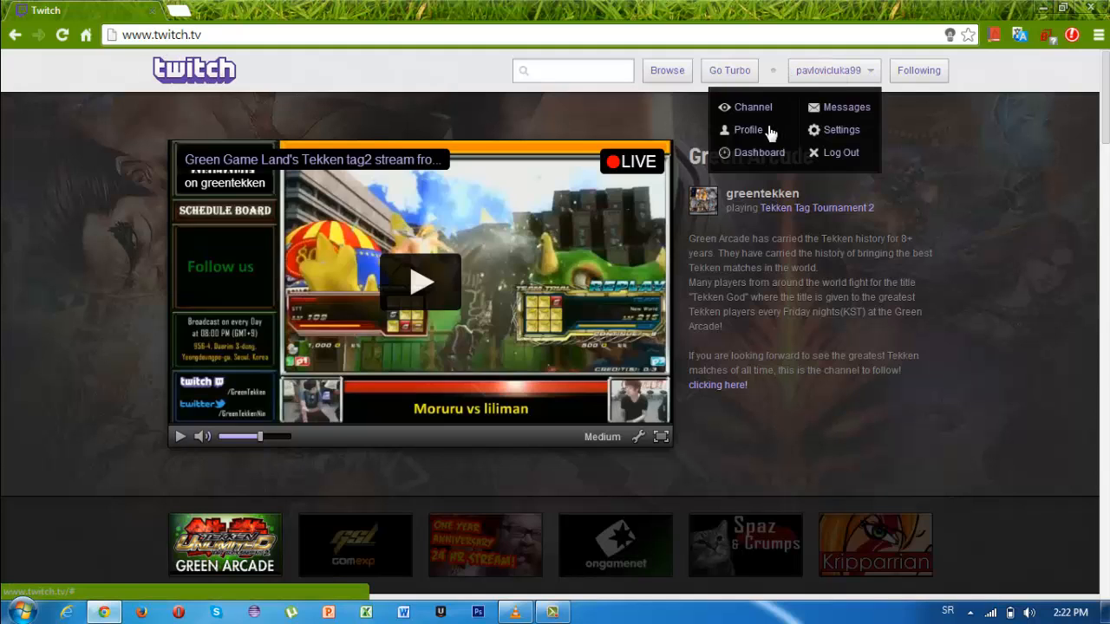
left_click(752, 107)
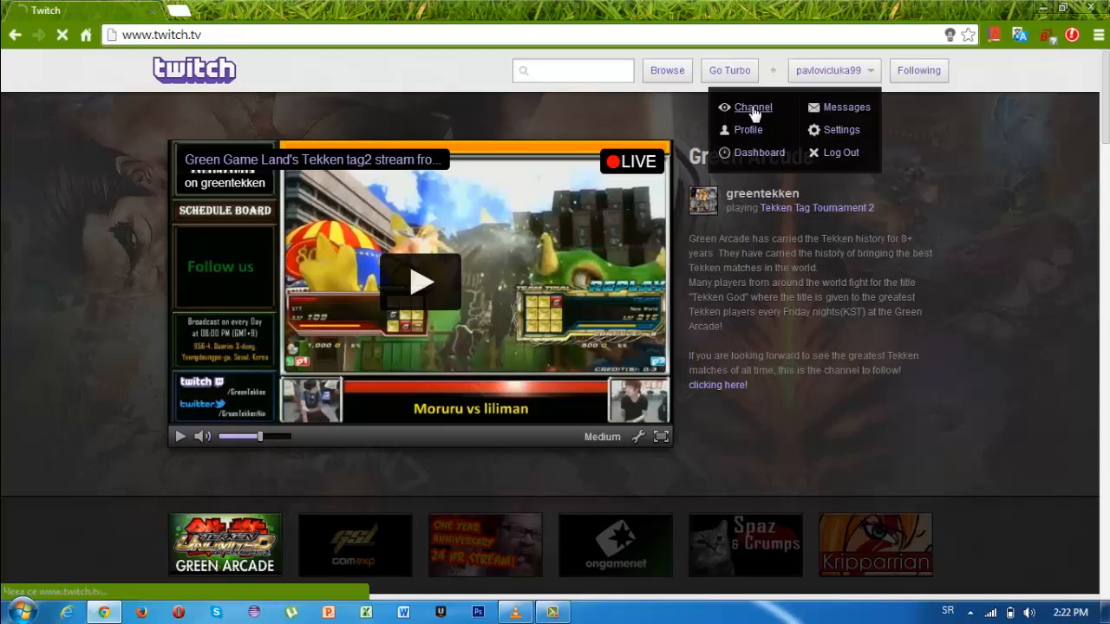
left_click(752, 107)
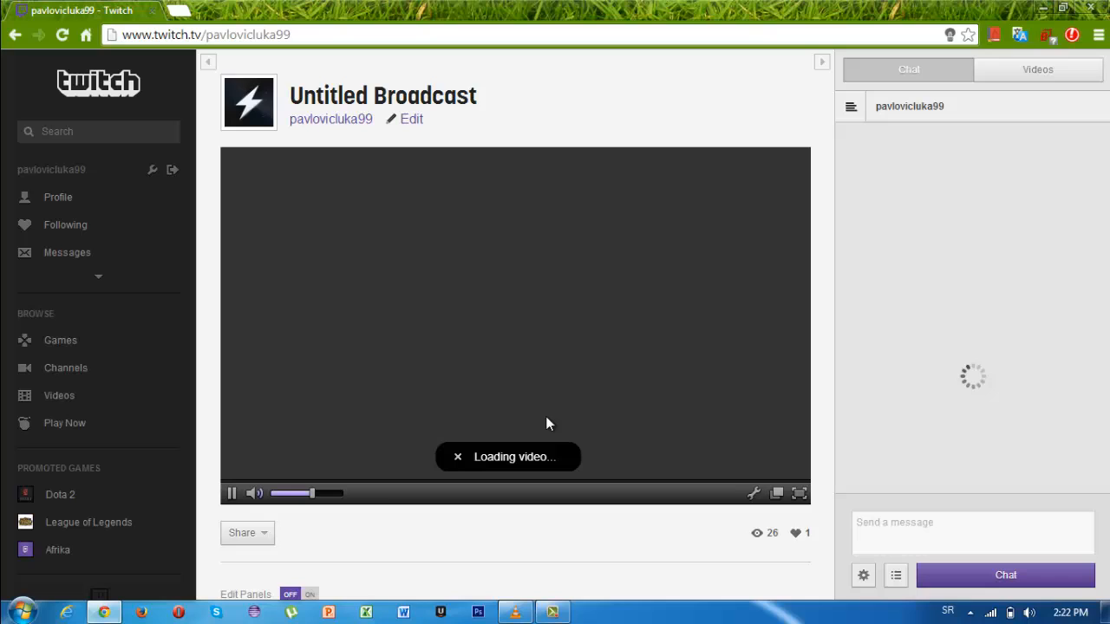
mouse_move(529, 460)
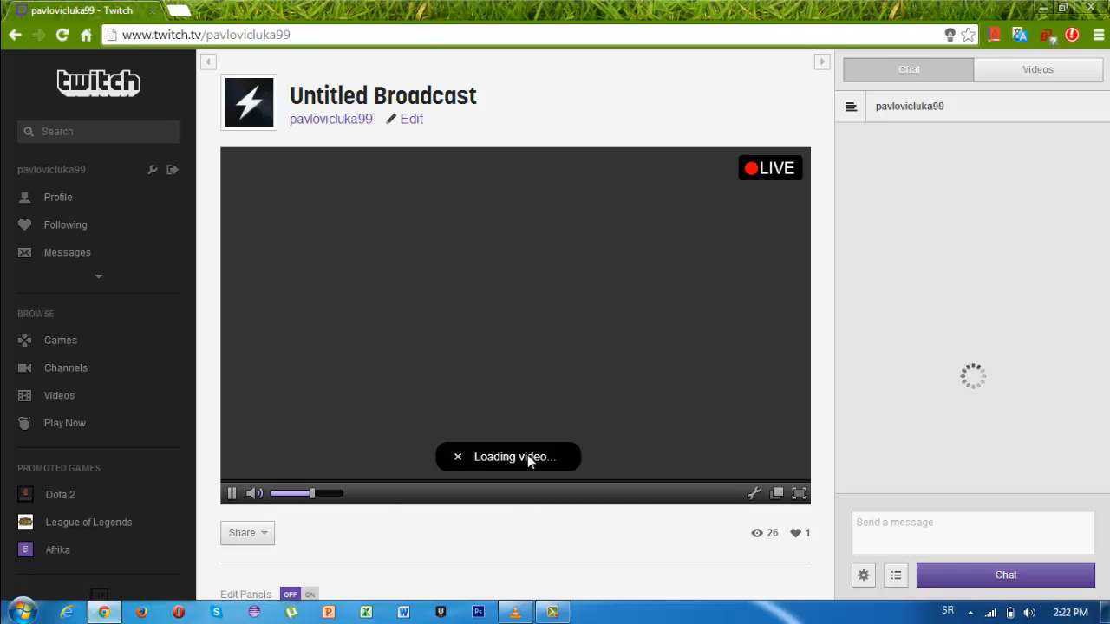
mouse_move(750, 195)
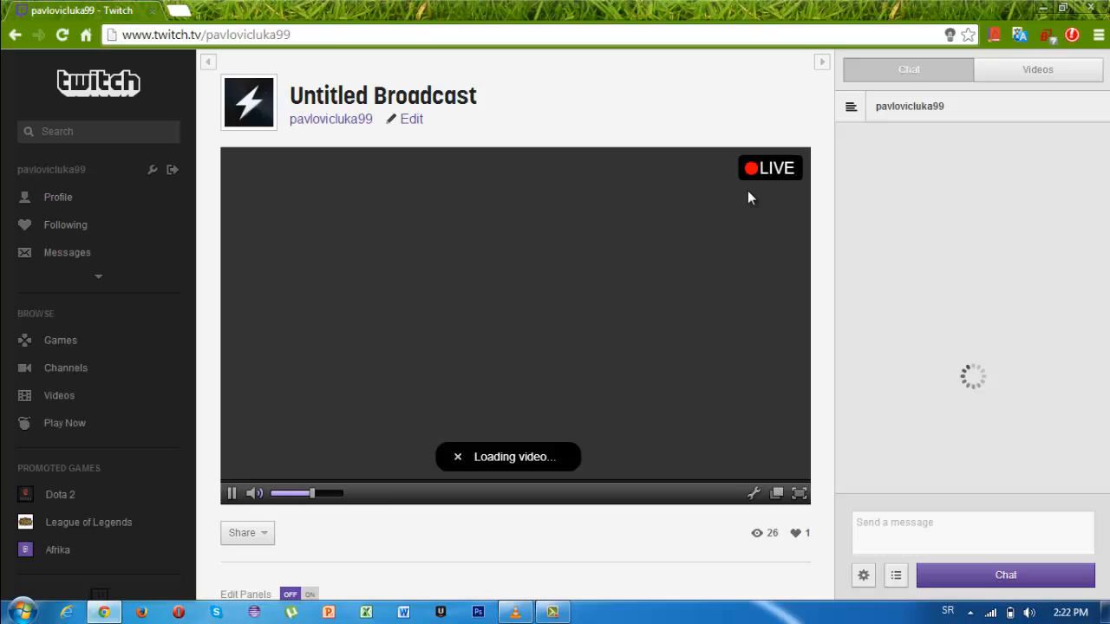